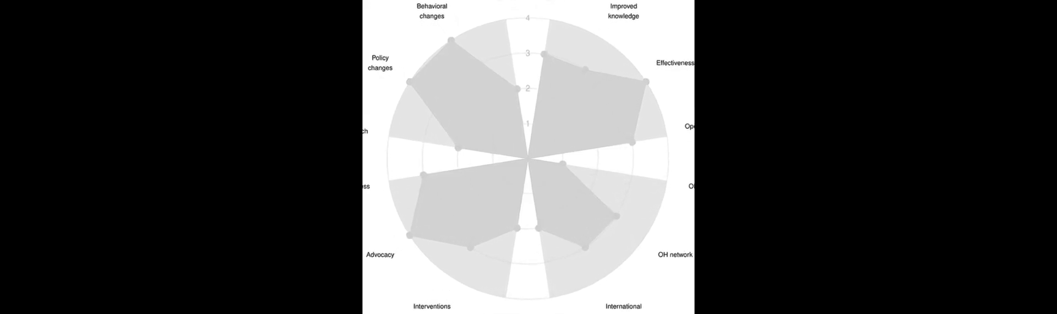
scroll(down, 3)
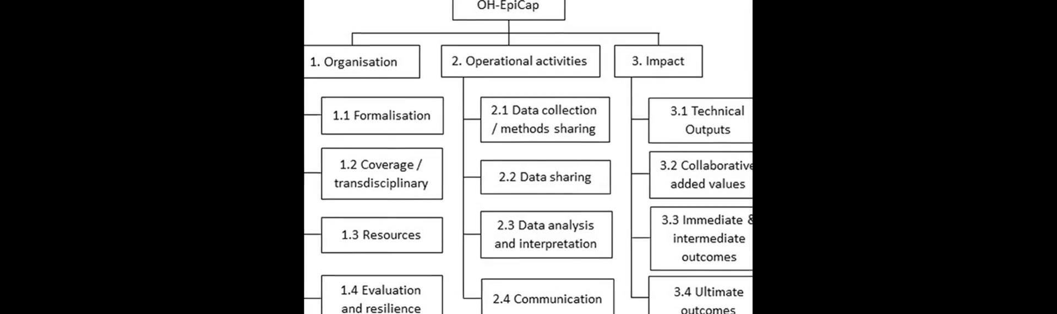
scroll(down, 3)
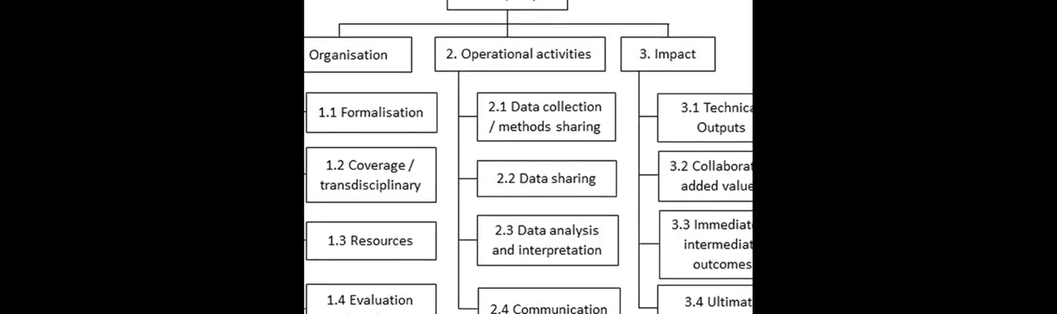
scroll(down, 3)
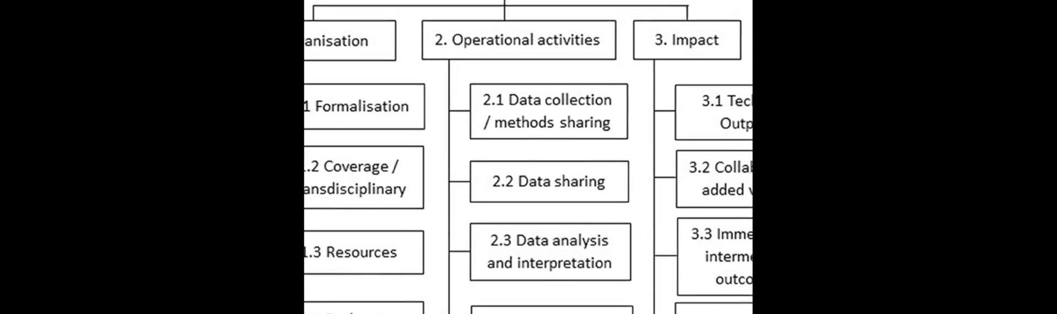
scroll(up, 3)
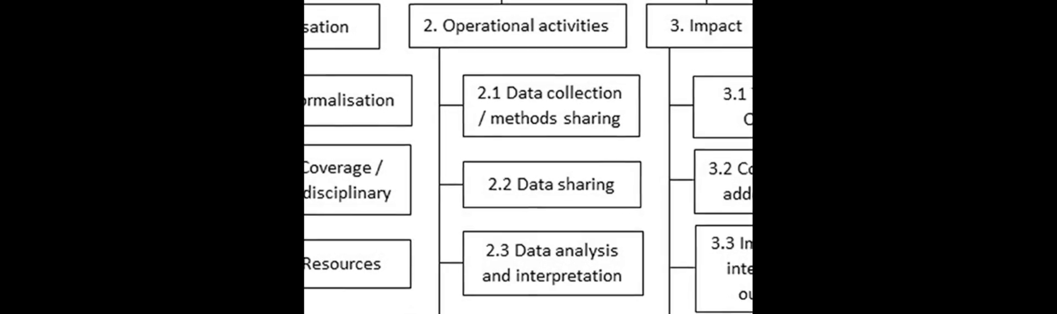
scroll(down, 3)
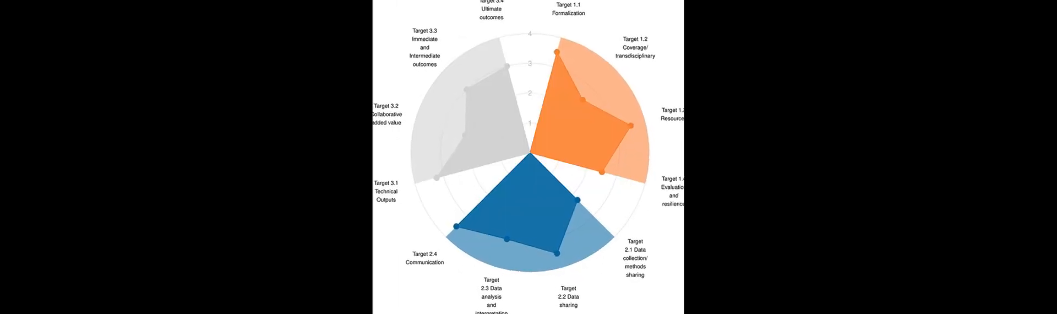
scroll(down, 3)
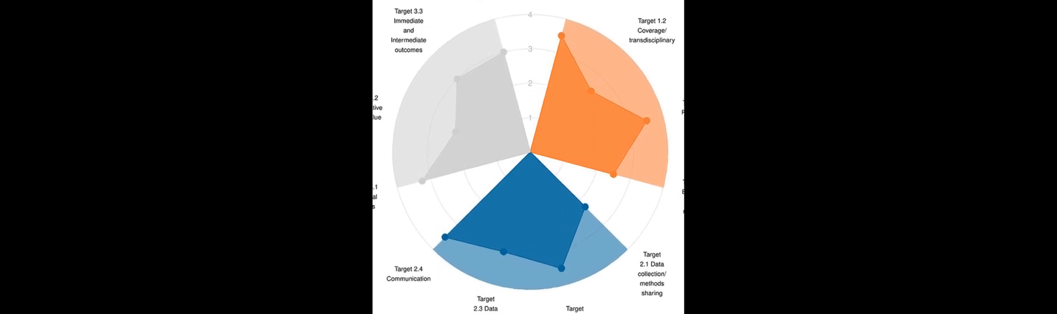
scroll(down, 3)
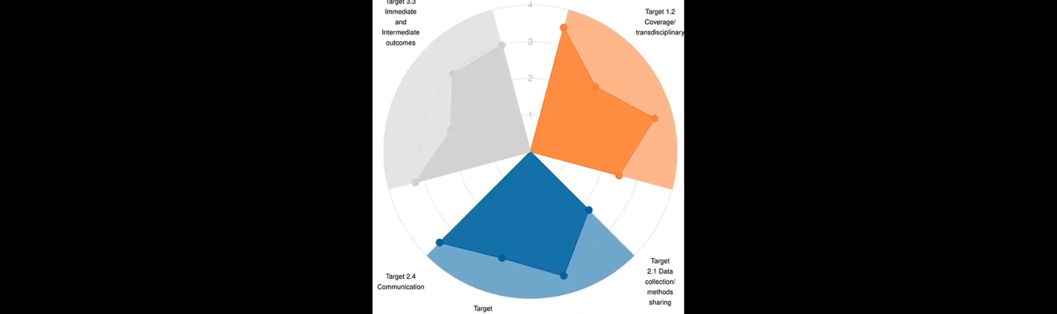